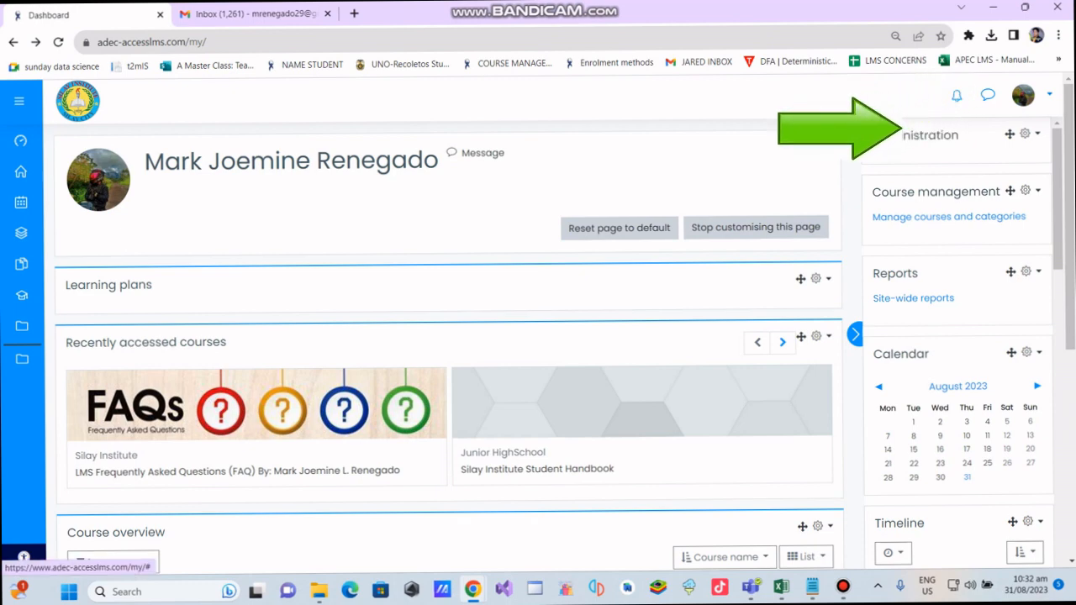
- Open your user profile from the dashboard and show its profile settings menu
left_click(1023, 95)
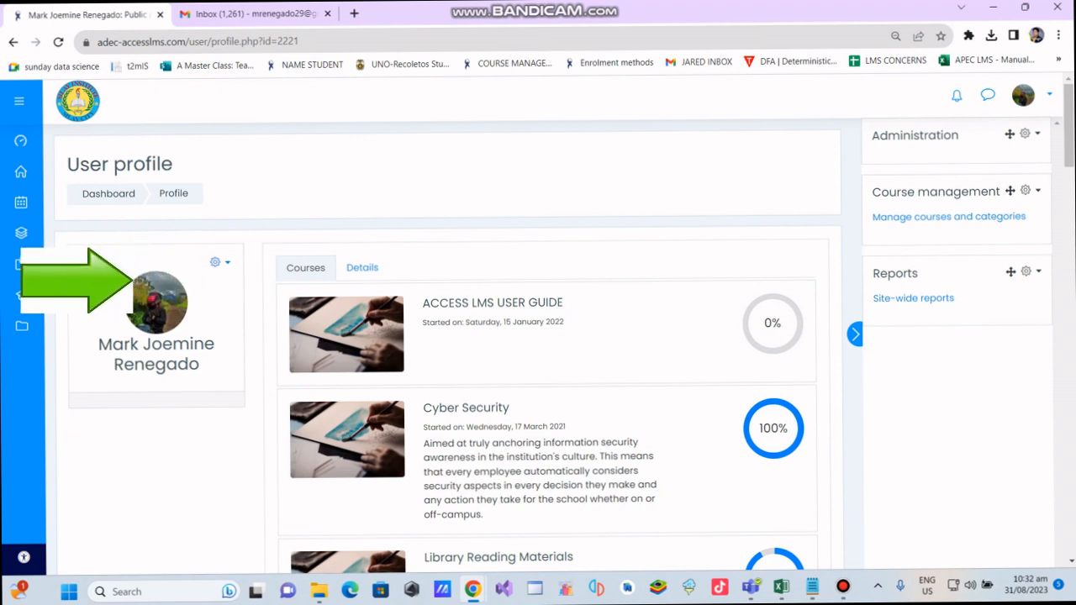
left_click(215, 261)
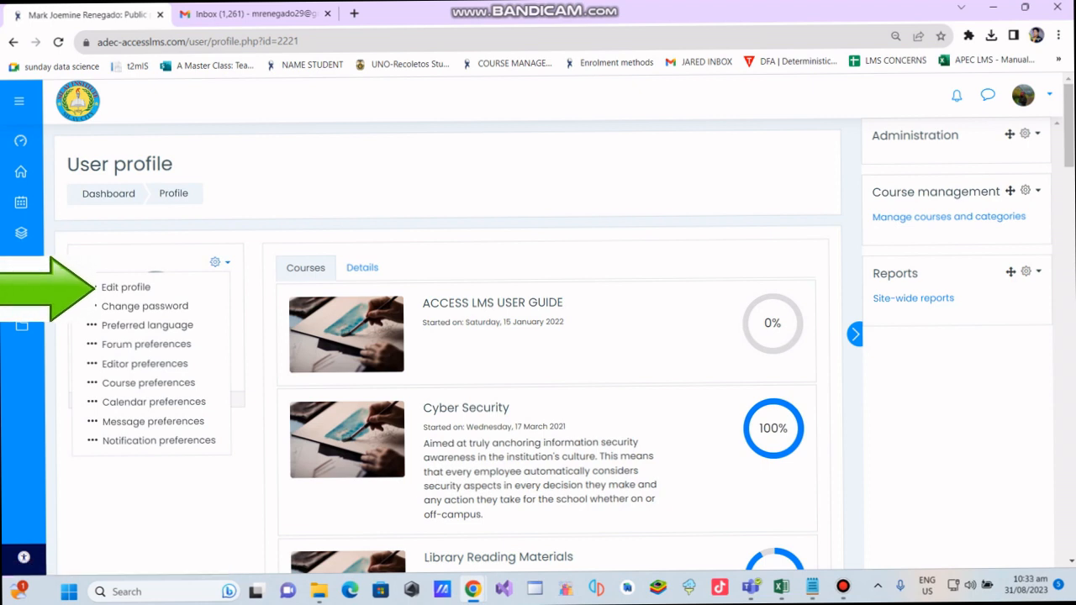
mouse_move(125, 287)
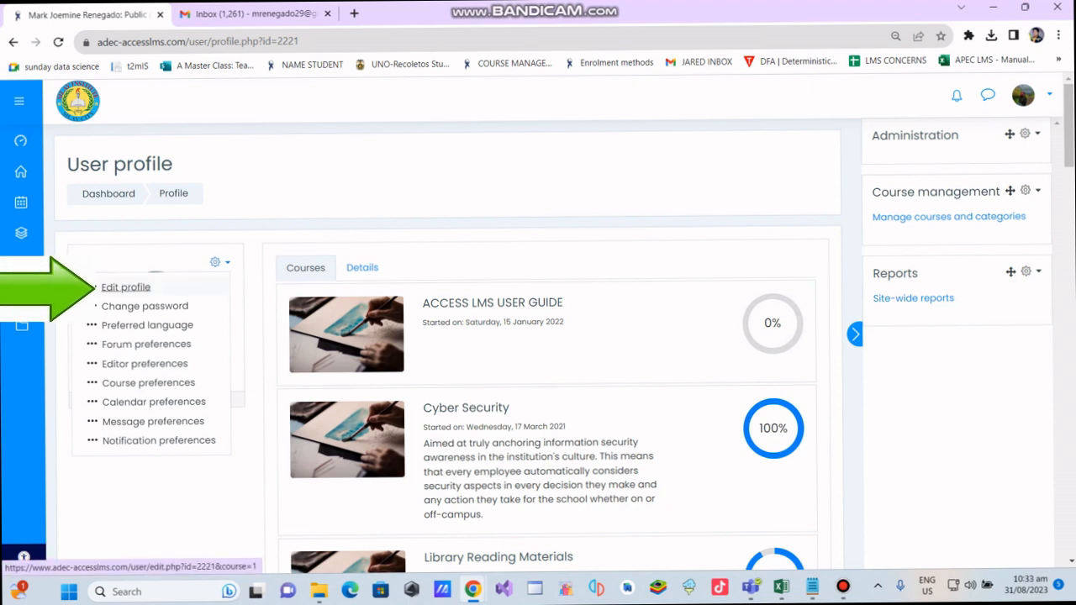
- In Edit profile, replace the Email address with the new Gmail address and update the profile
left_click(125, 286)
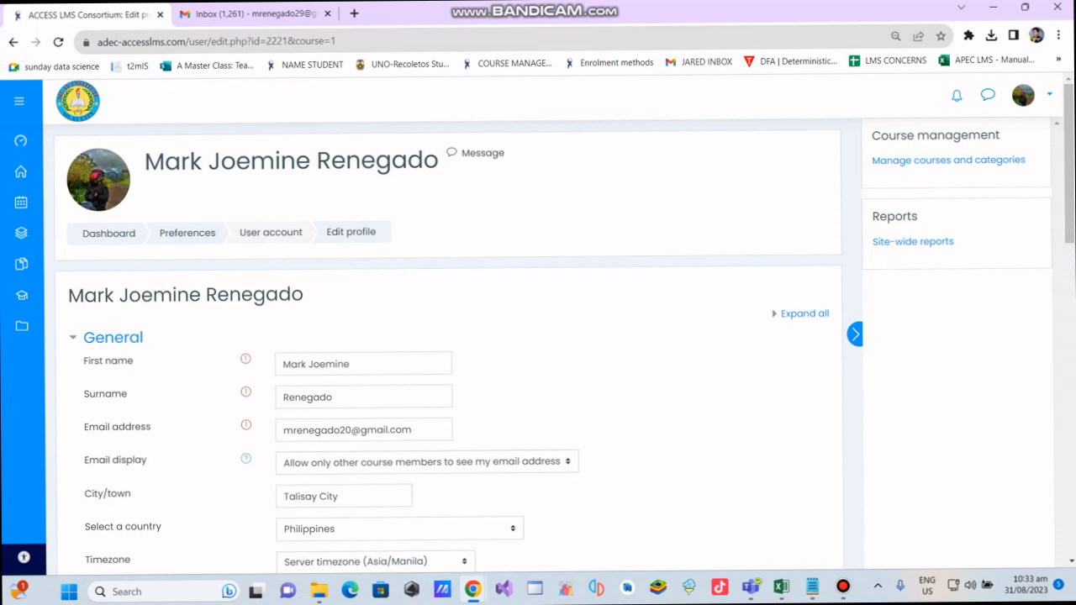
scroll("down", 3)
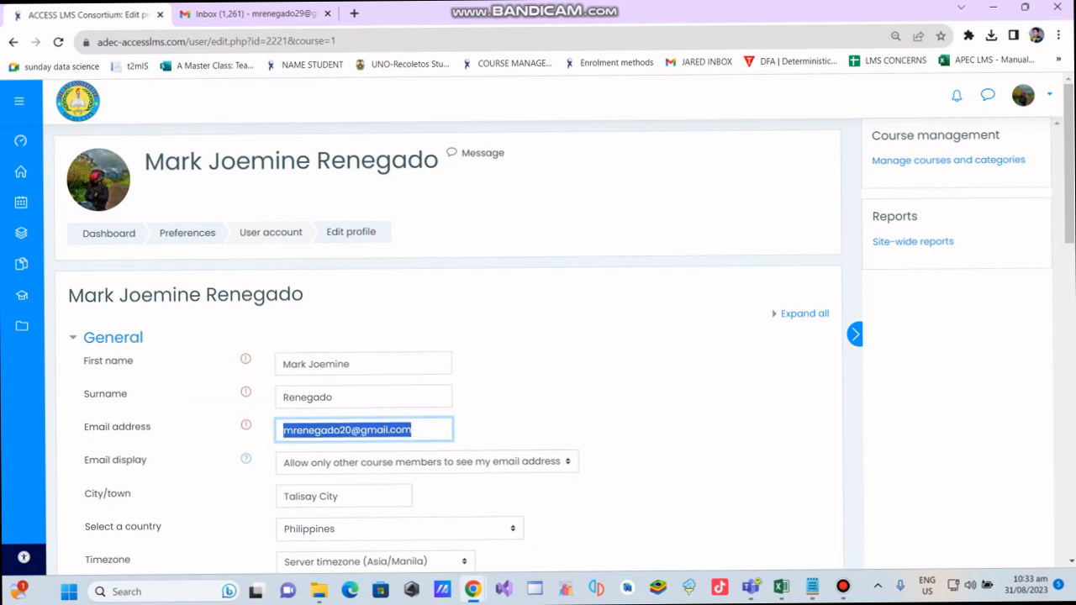
left_click(383, 430)
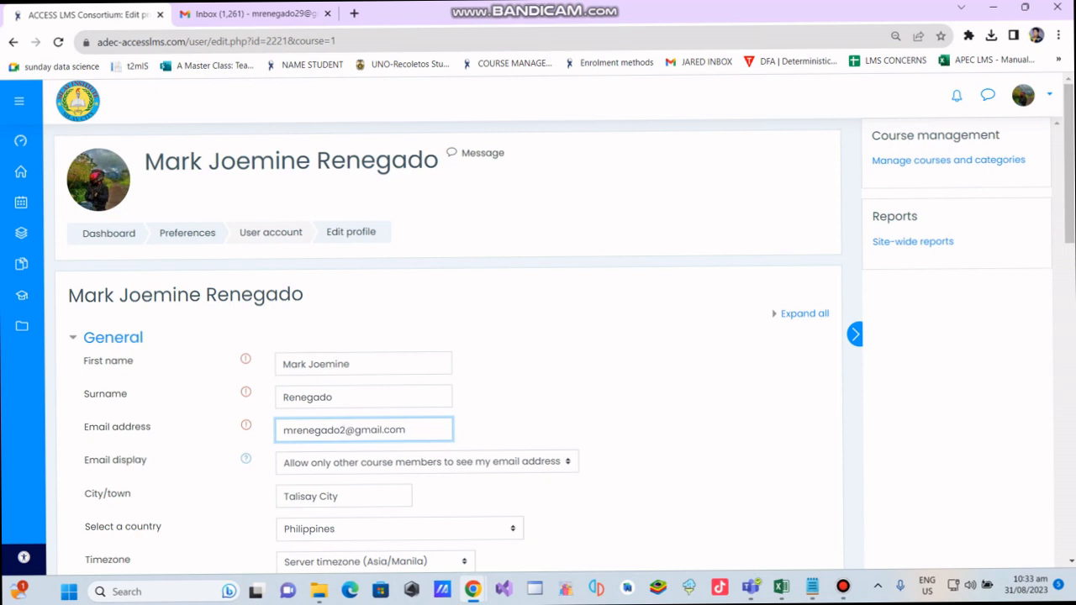
type("9")
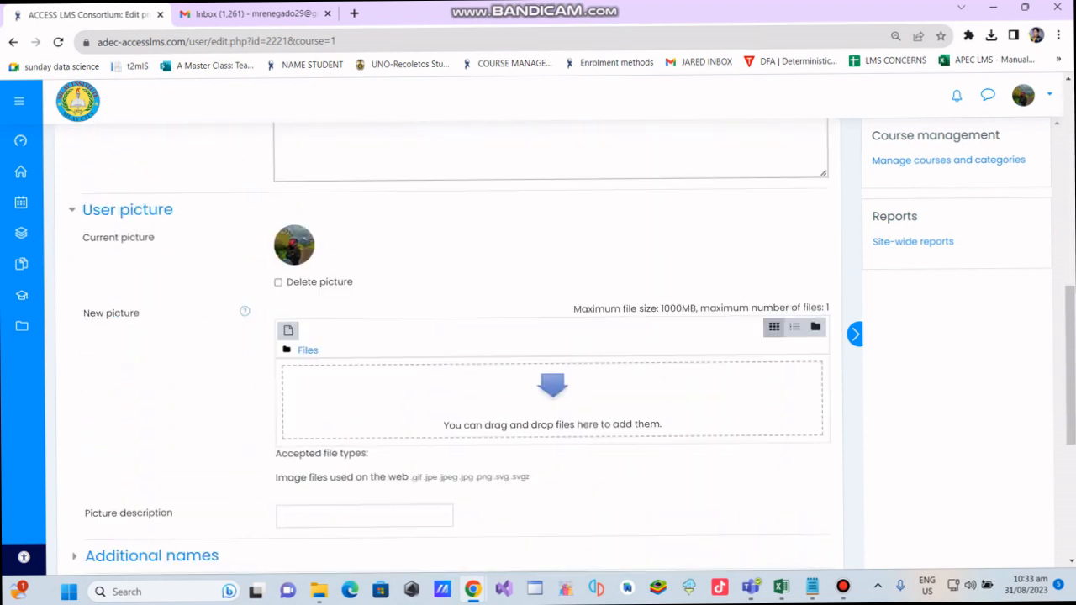
scroll("down", 3)
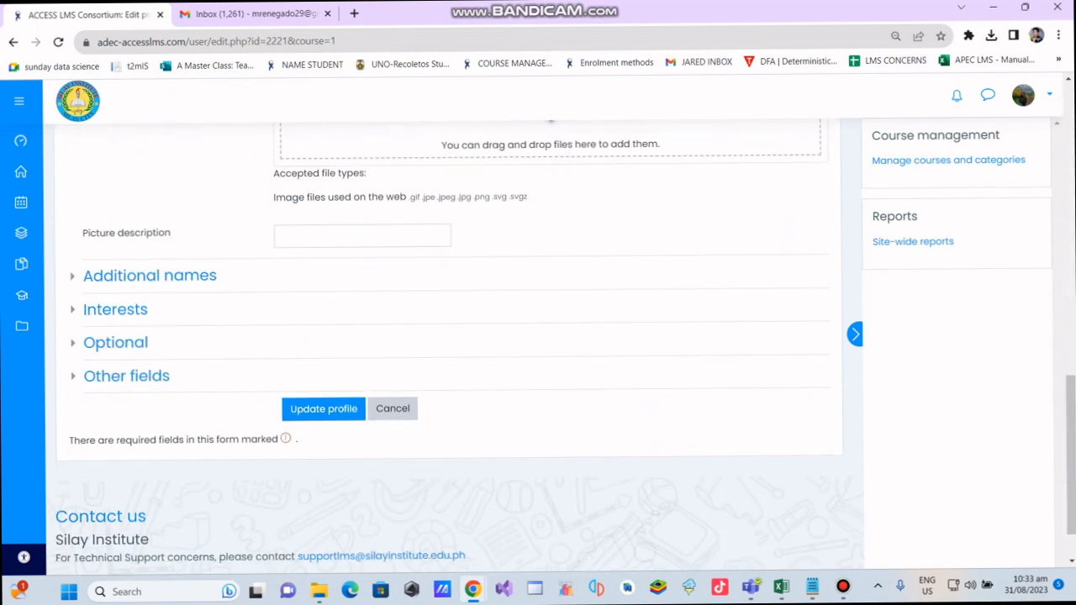
left_click(323, 408)
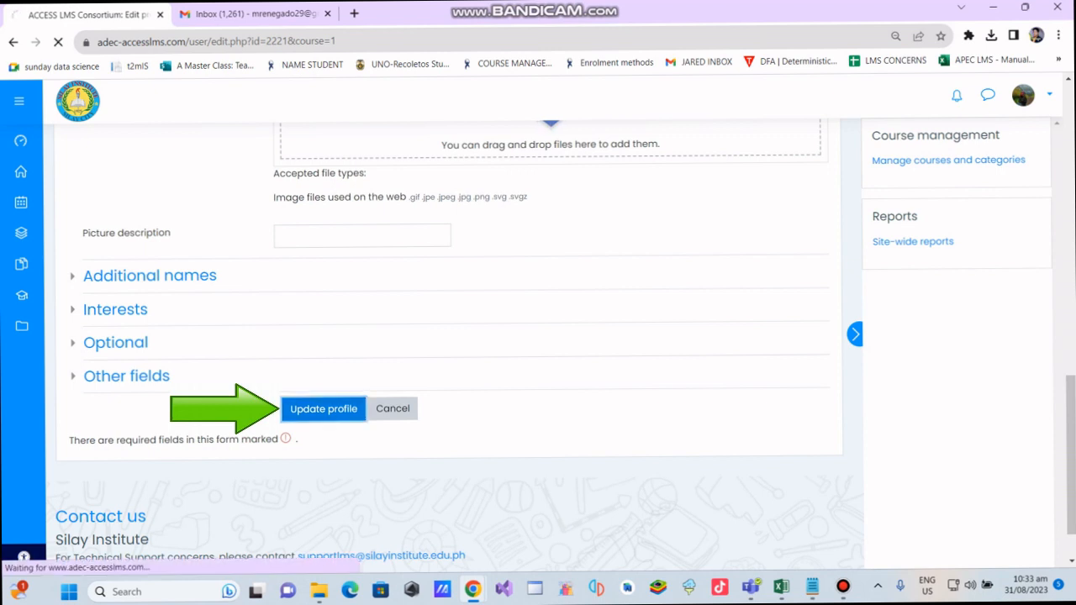
left_click(323, 409)
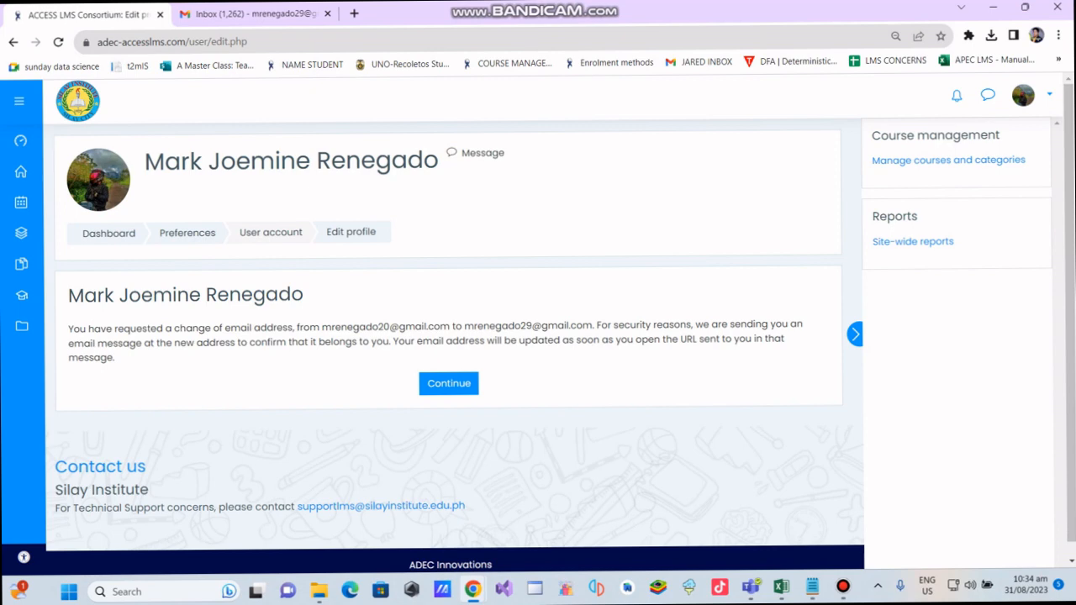
- Highlight the notice sentence about the confirmation email sent to the new address, then go to Gmail
left_click_drag(474, 326, 568, 326)
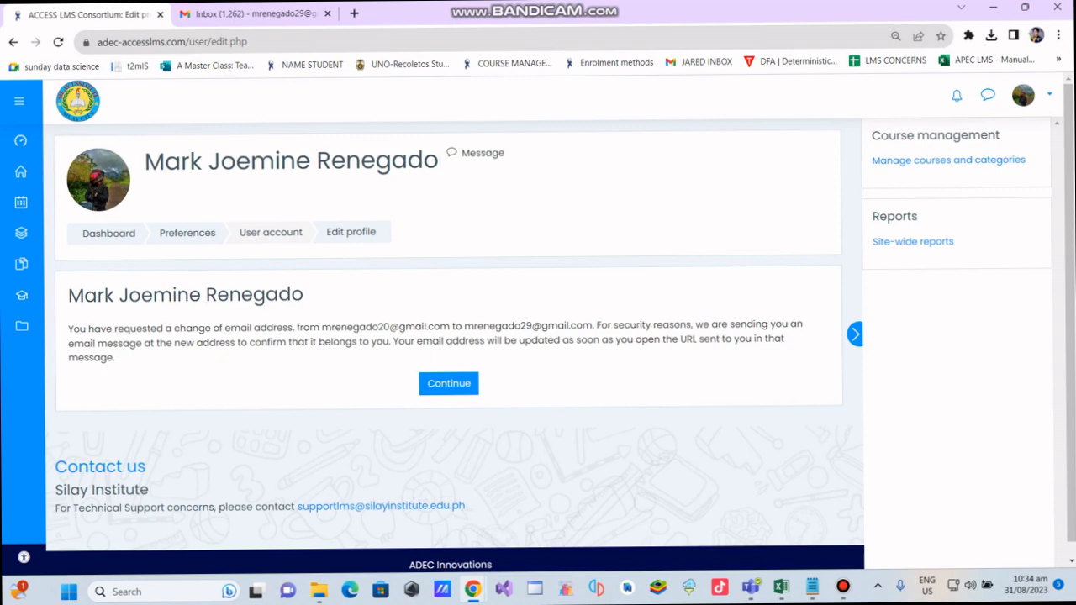
left_click_drag(67, 342, 286, 341)
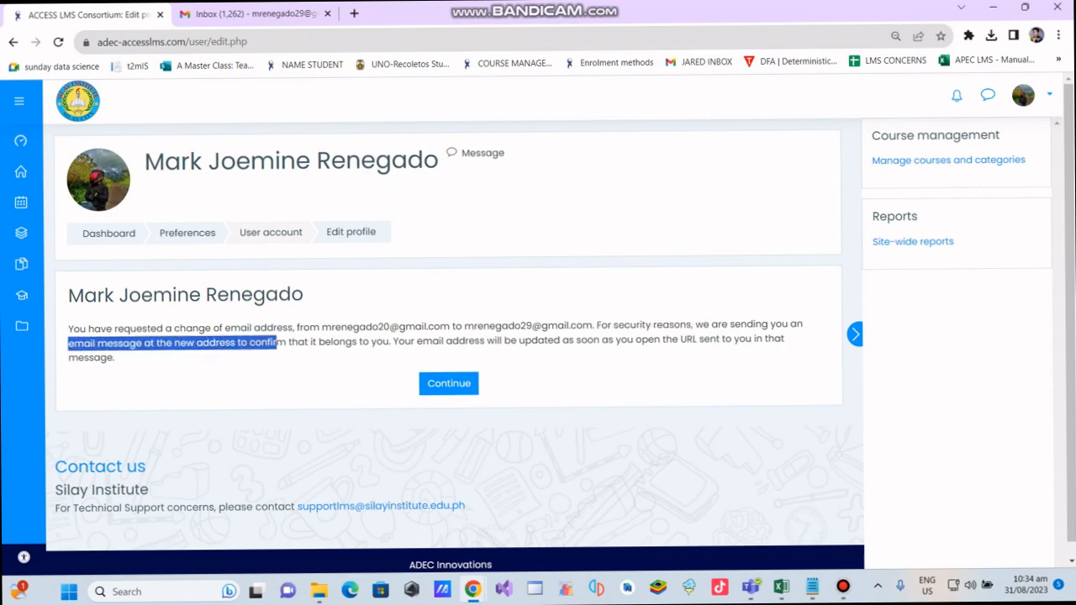
left_click_drag(286, 341, 372, 341)
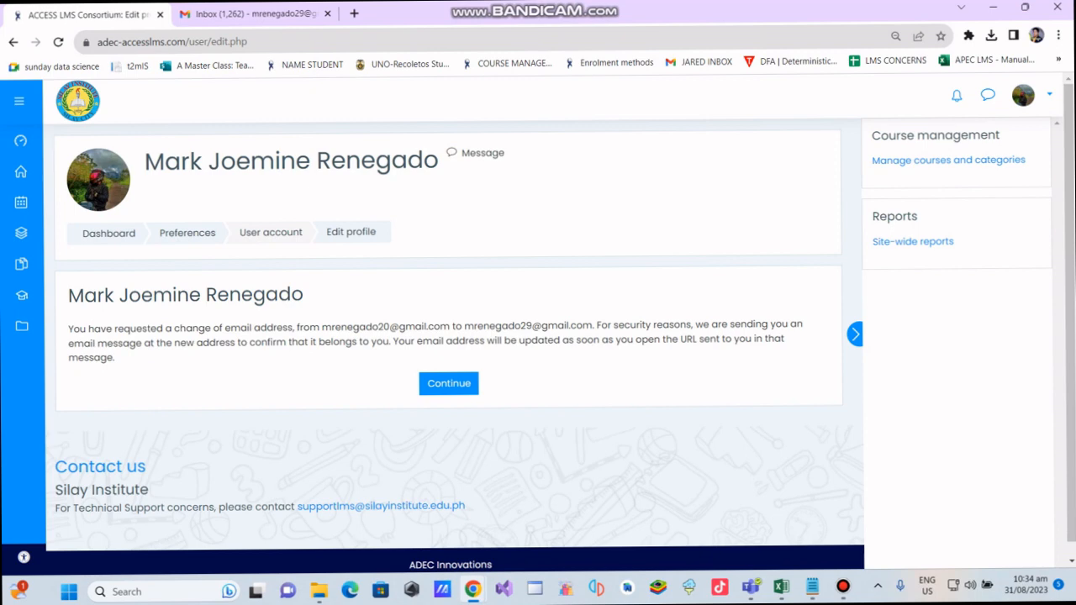
double_click(688, 339)
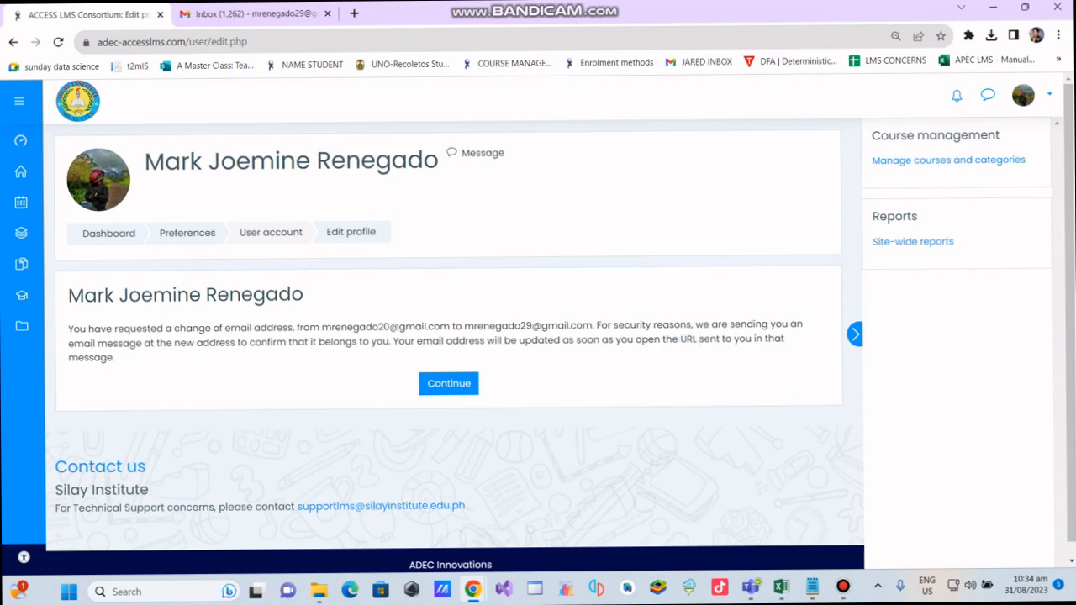
left_click(253, 14)
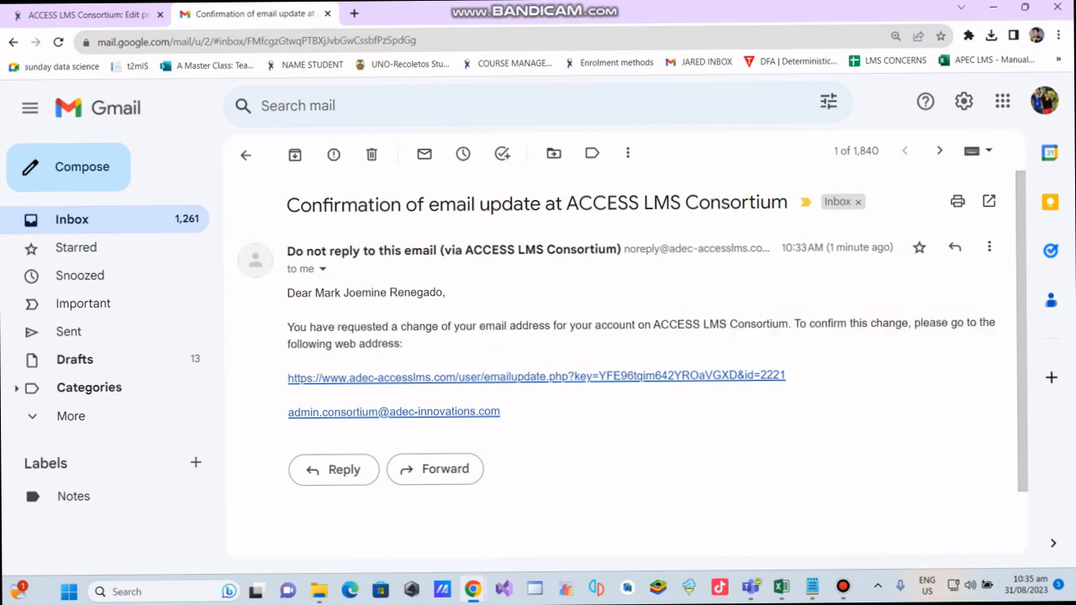
mouse_move(536, 376)
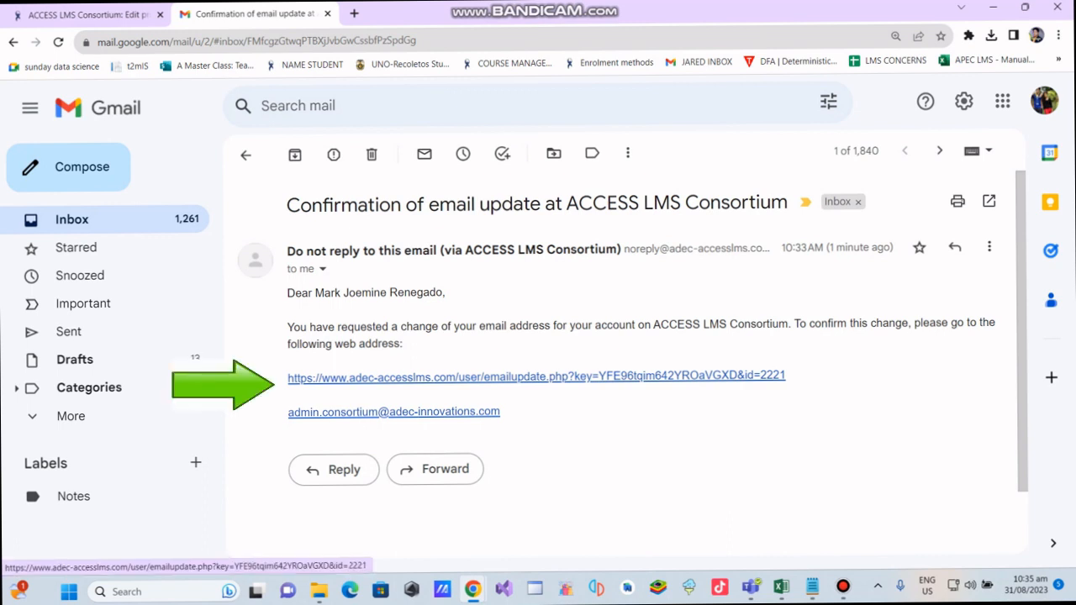
- Follow the emailupdate.php link in the 'Confirmation of email update' message
left_click(537, 376)
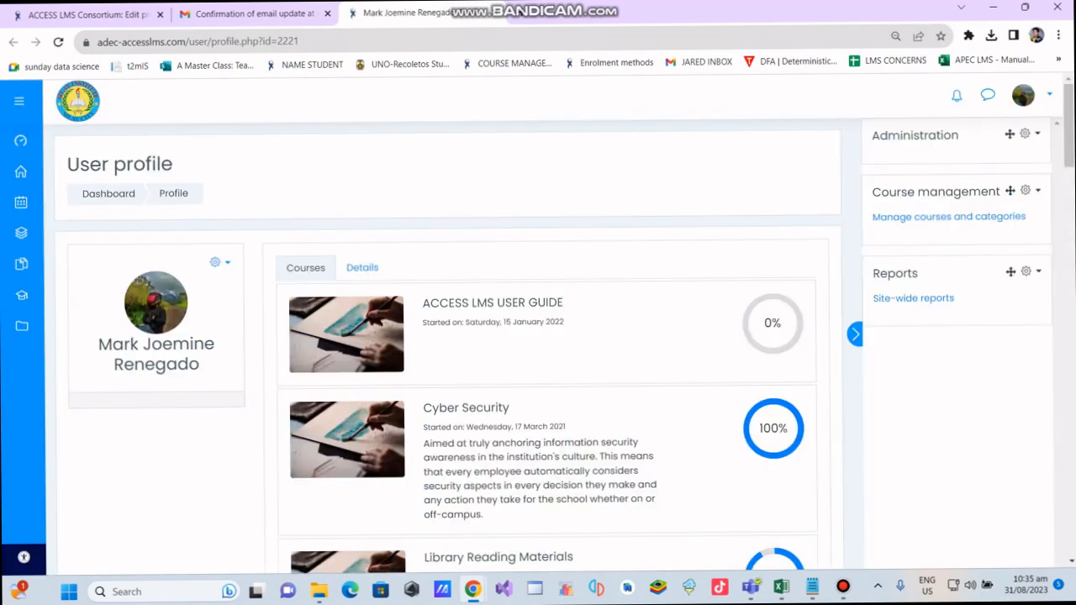
- Scroll through the enrolled courses on the reopened profile and show its settings menu
scroll("down", 3)
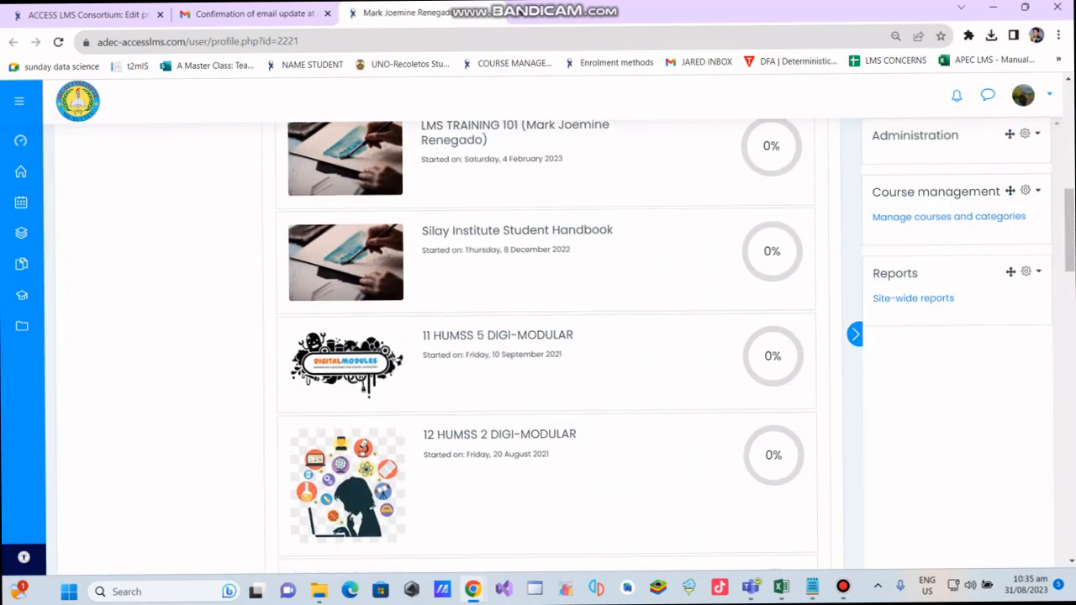
scroll("up", 3)
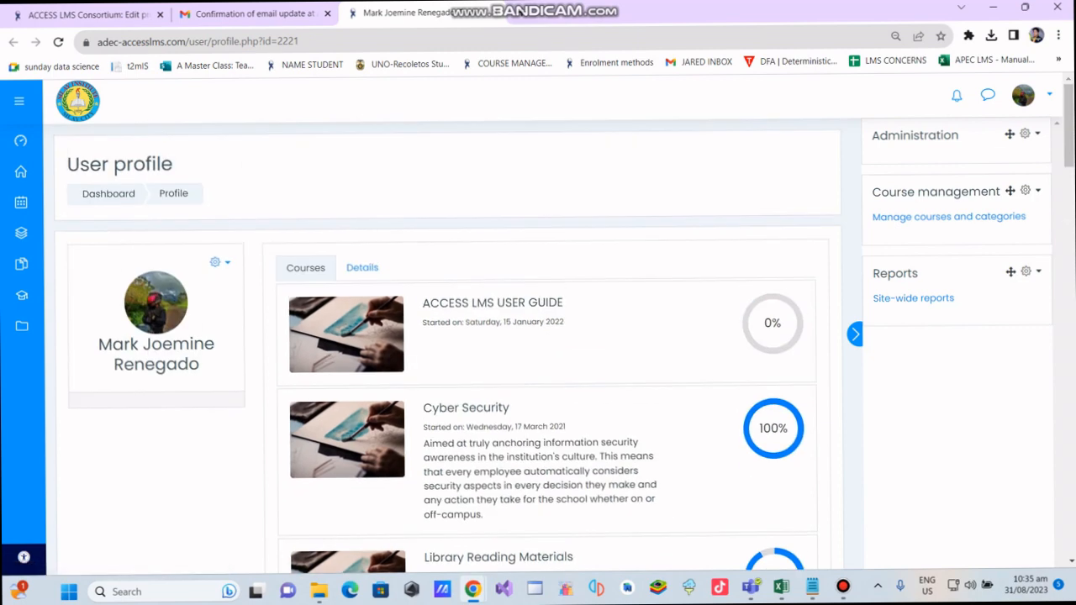
left_click(216, 261)
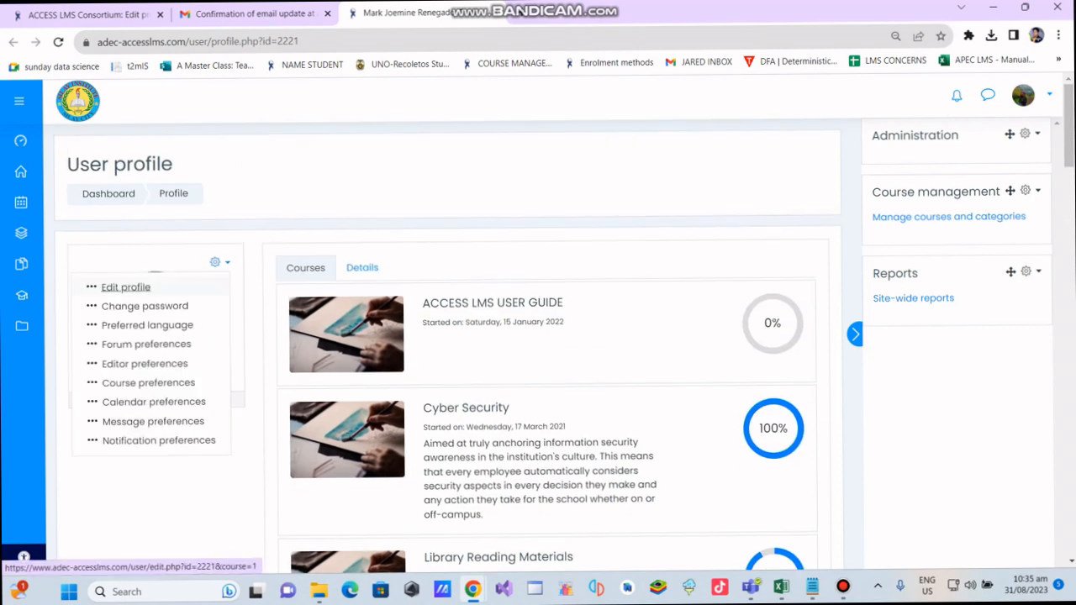
- Open Edit profile and select the whole Email address field showing the new Gmail address
left_click(125, 286)
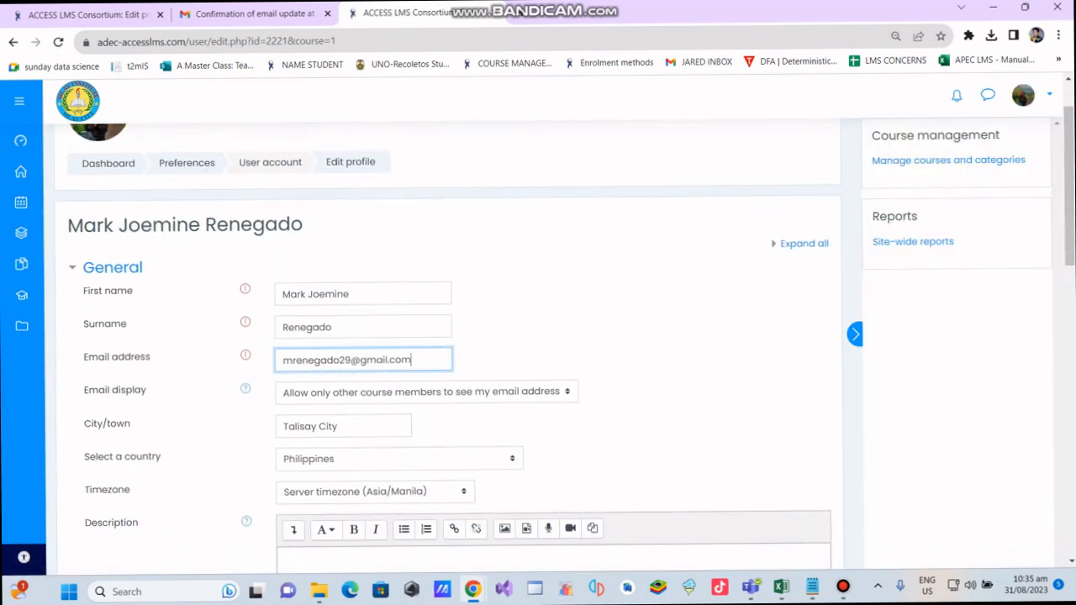
double_click(378, 360)
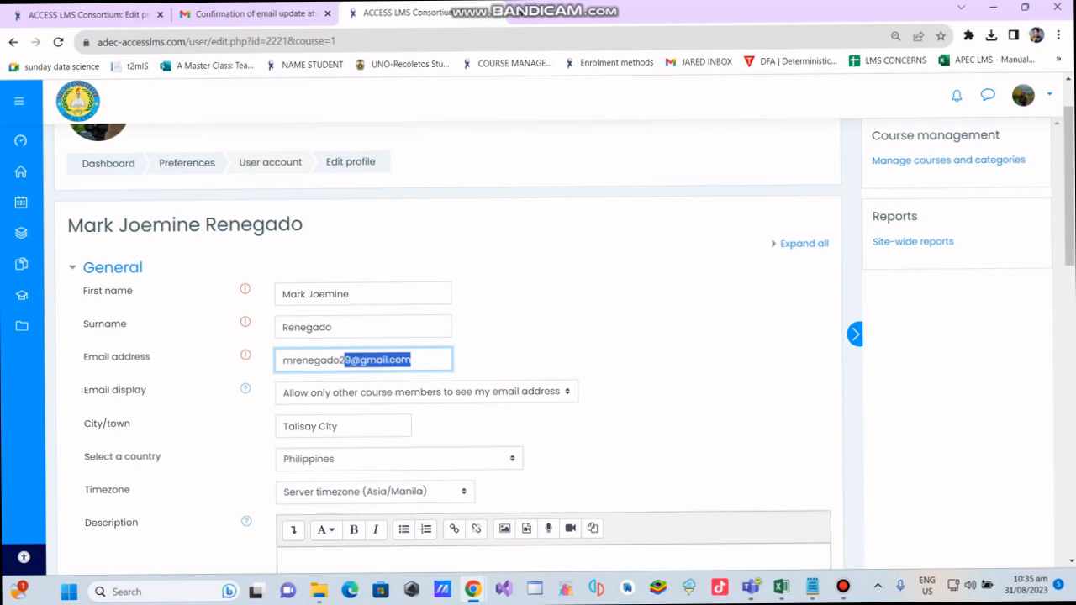
triple_click(363, 360)
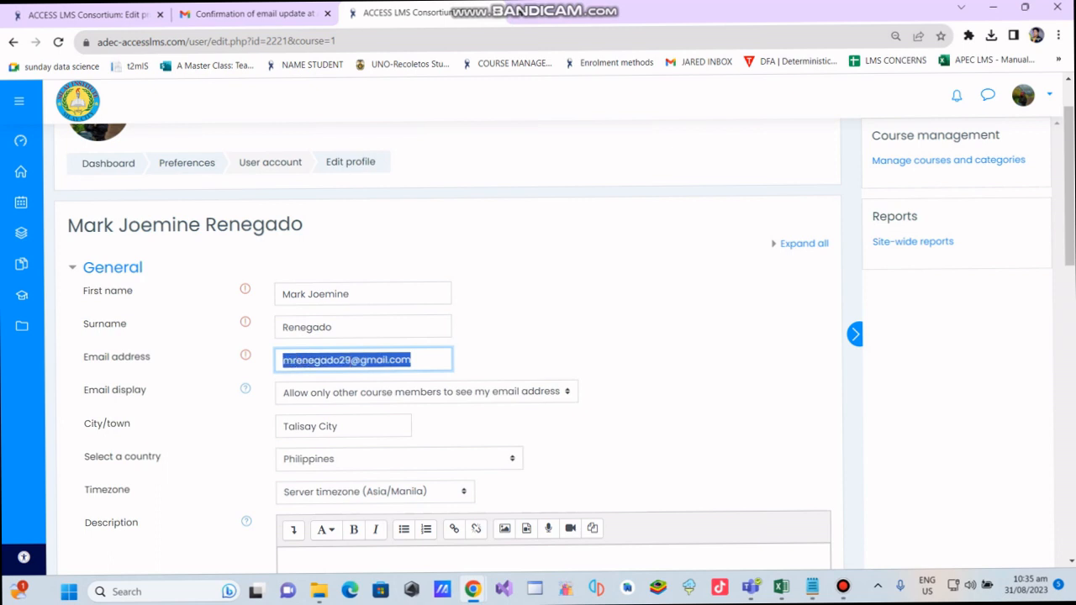